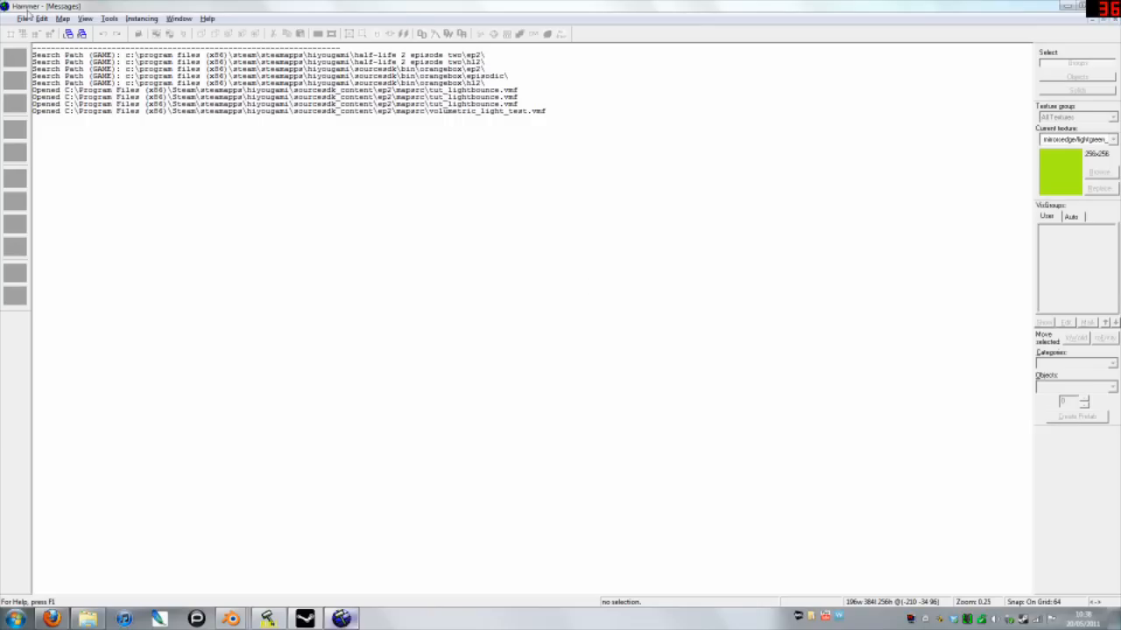
# Step: Bring up the File menu to reach the New command
pyautogui.click(22, 19)
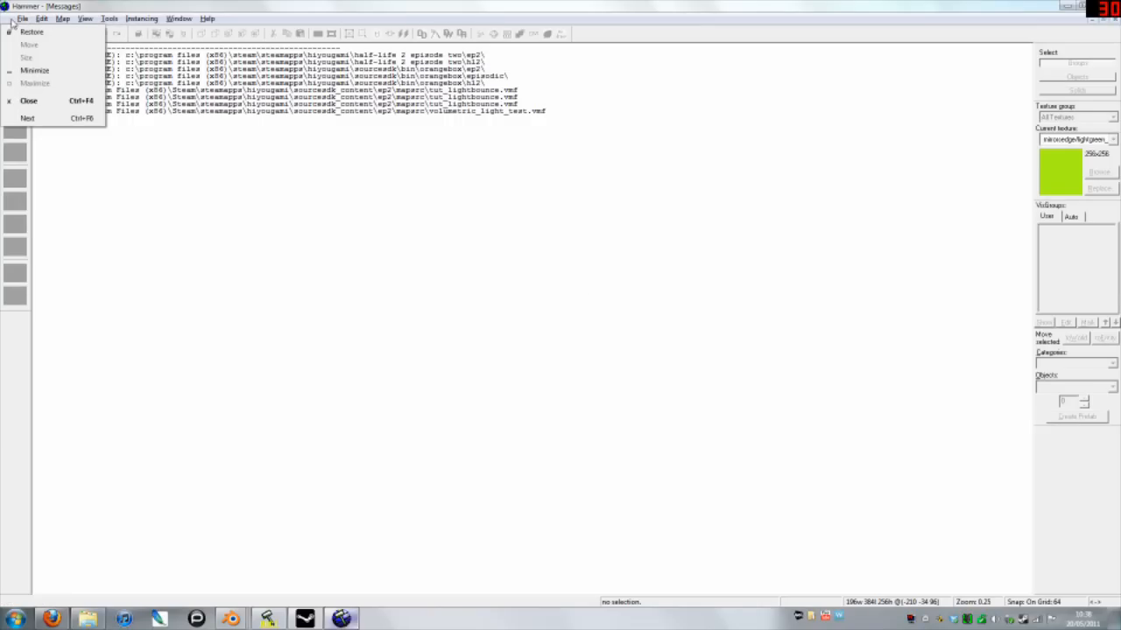
pyautogui.click(22, 18)
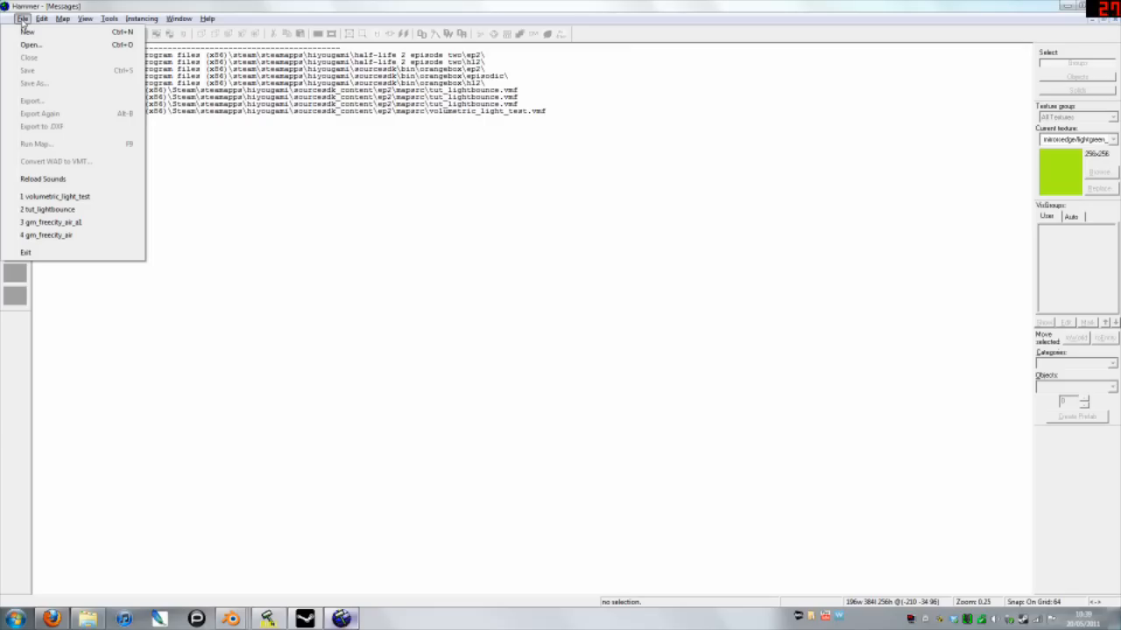
pyautogui.moveTo(31, 44)
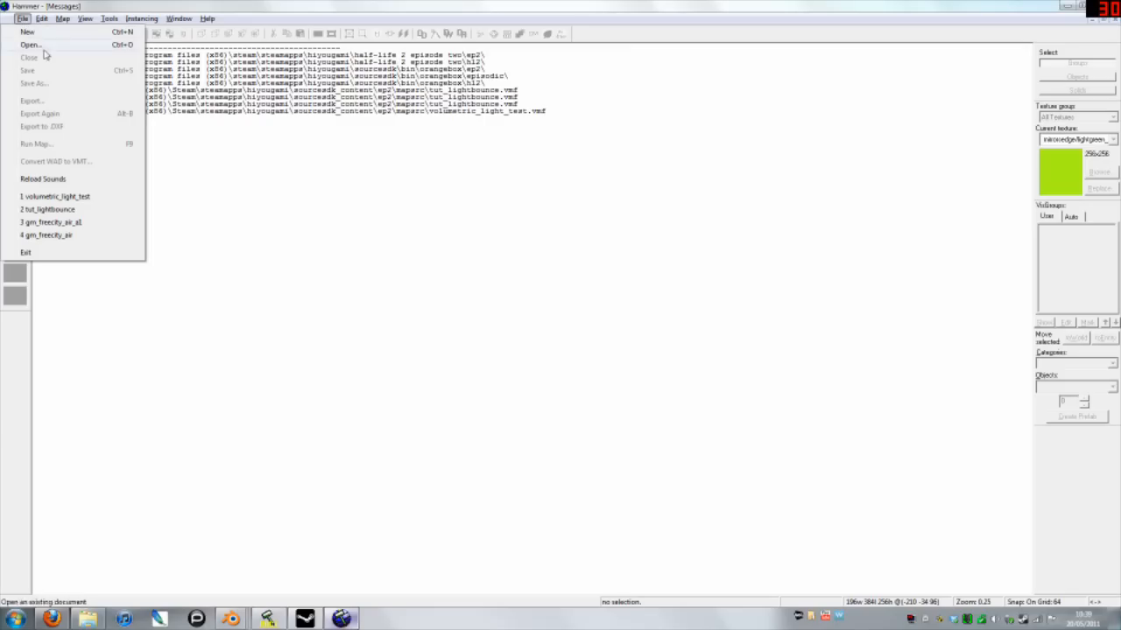
pyautogui.moveTo(51, 113)
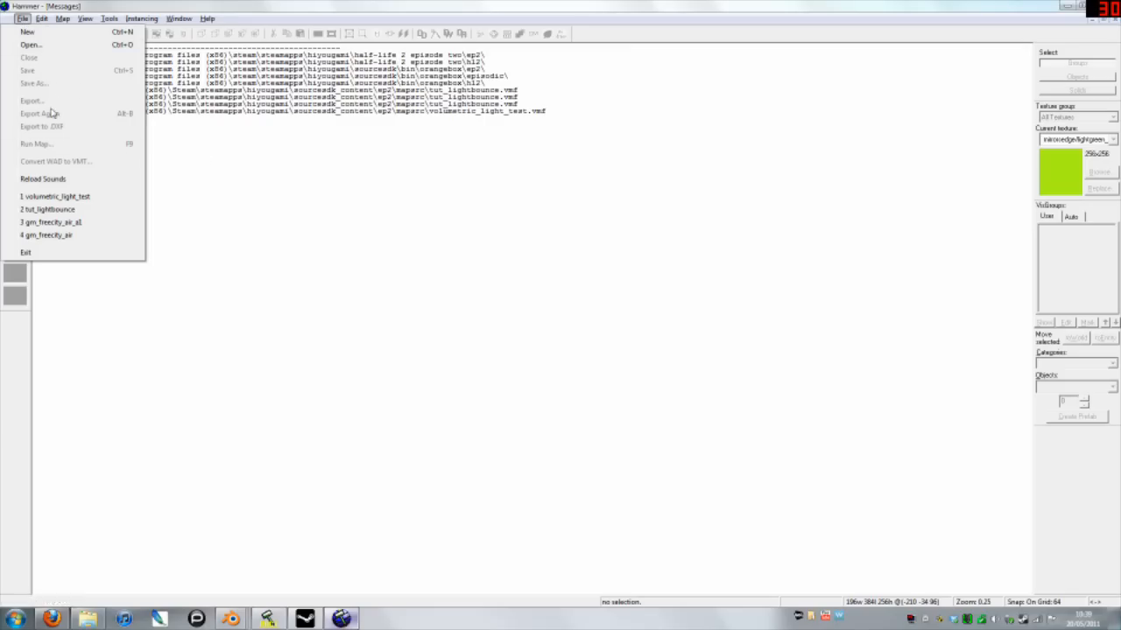
pyautogui.moveTo(31, 45)
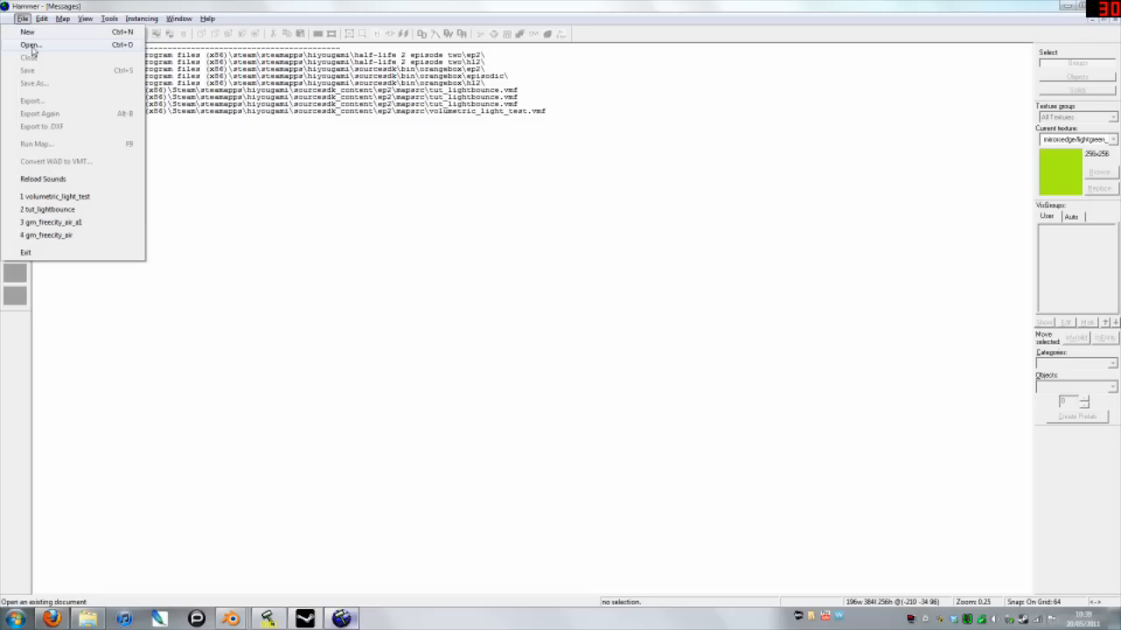
pyautogui.moveTo(27, 31)
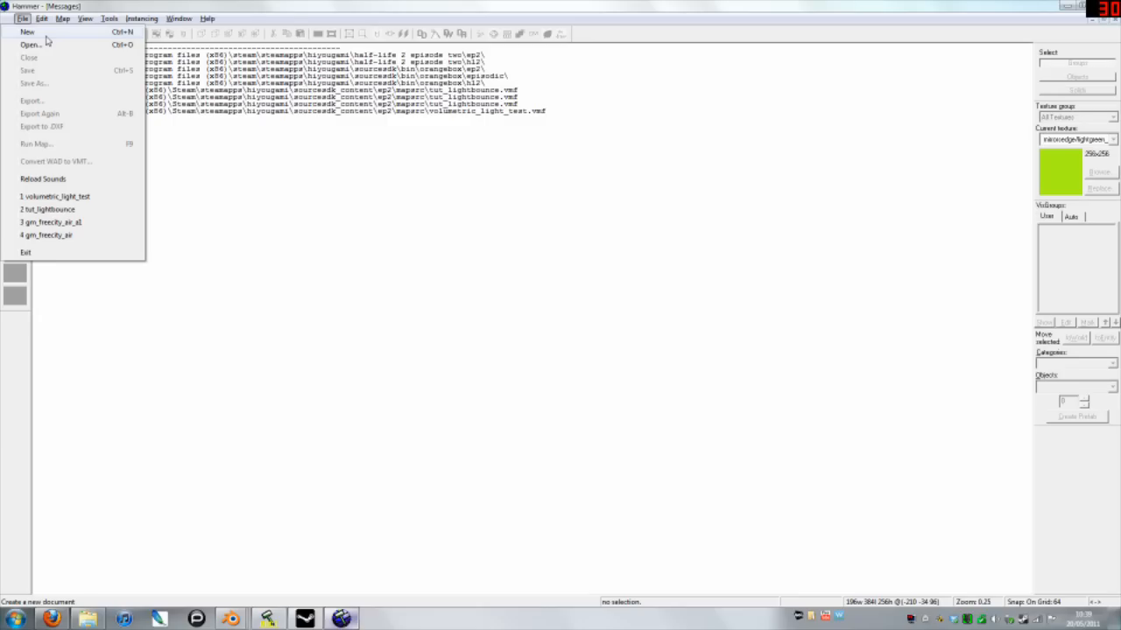
# Step: Create a new map, close the Face Edit Sheet after texturing the white_concrete block
pyautogui.click(27, 32)
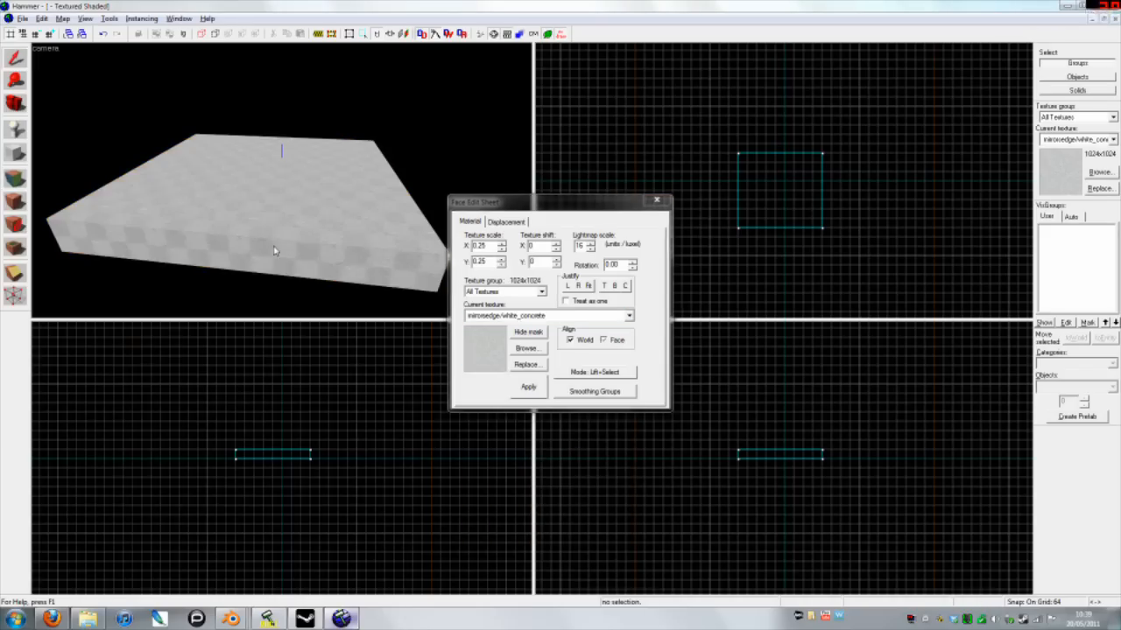
pyautogui.click(656, 201)
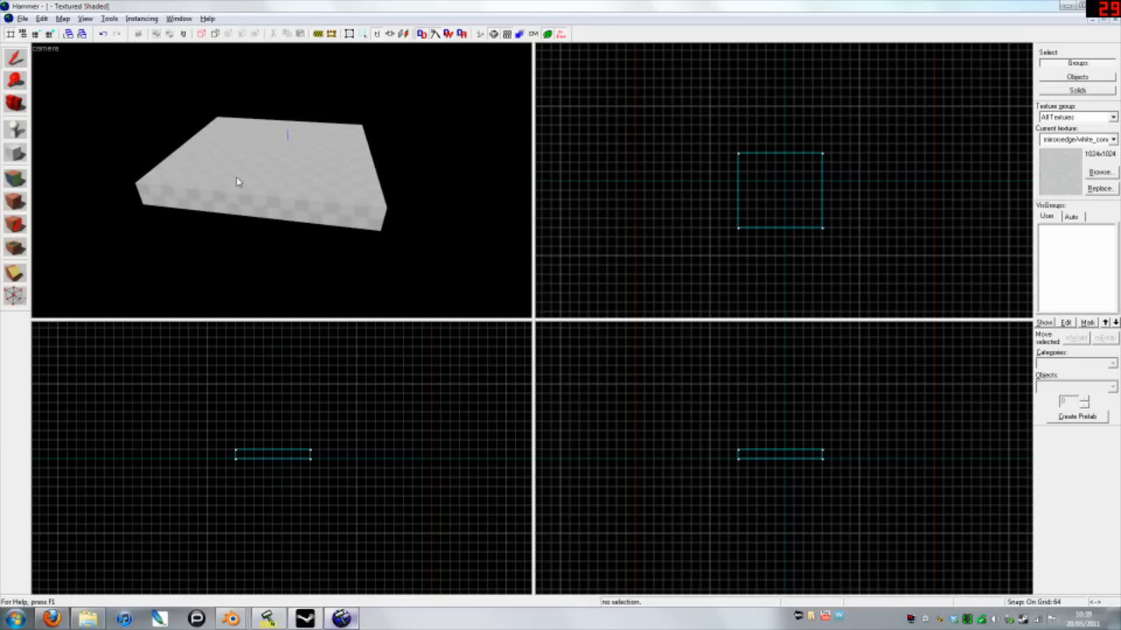
pyautogui.click(15, 59)
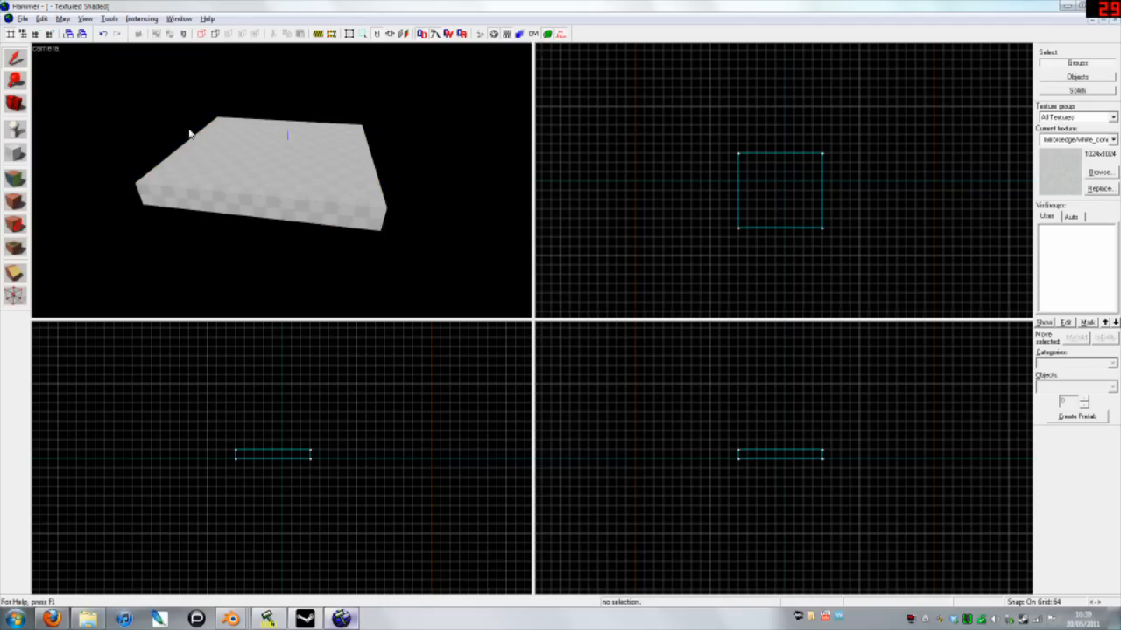
pyautogui.moveTo(215, 97)
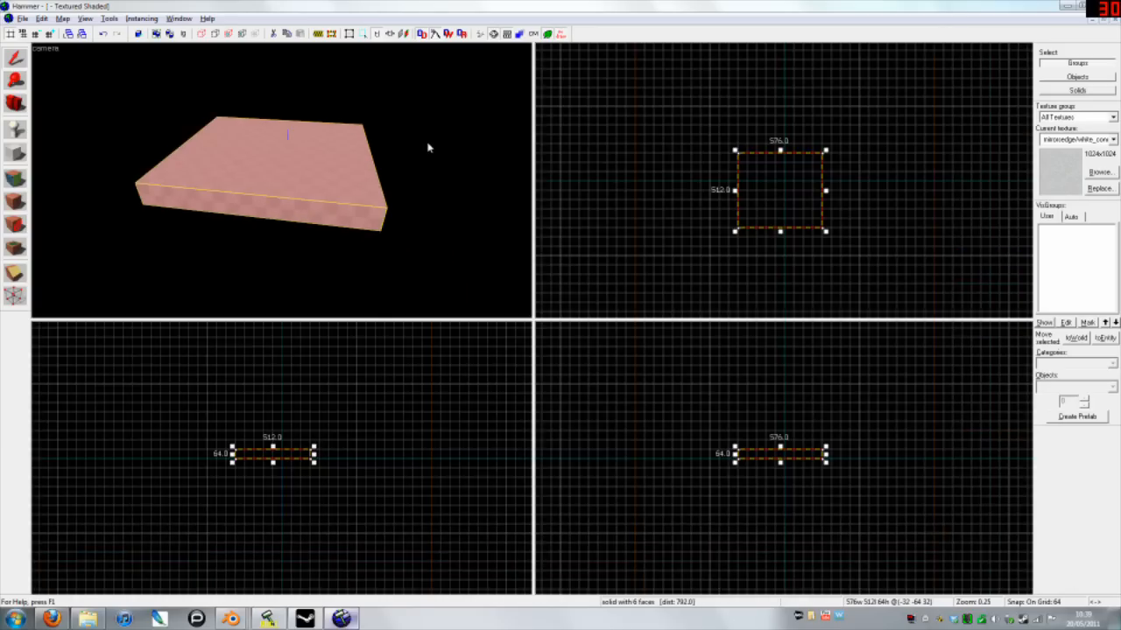
pyautogui.moveTo(357, 174)
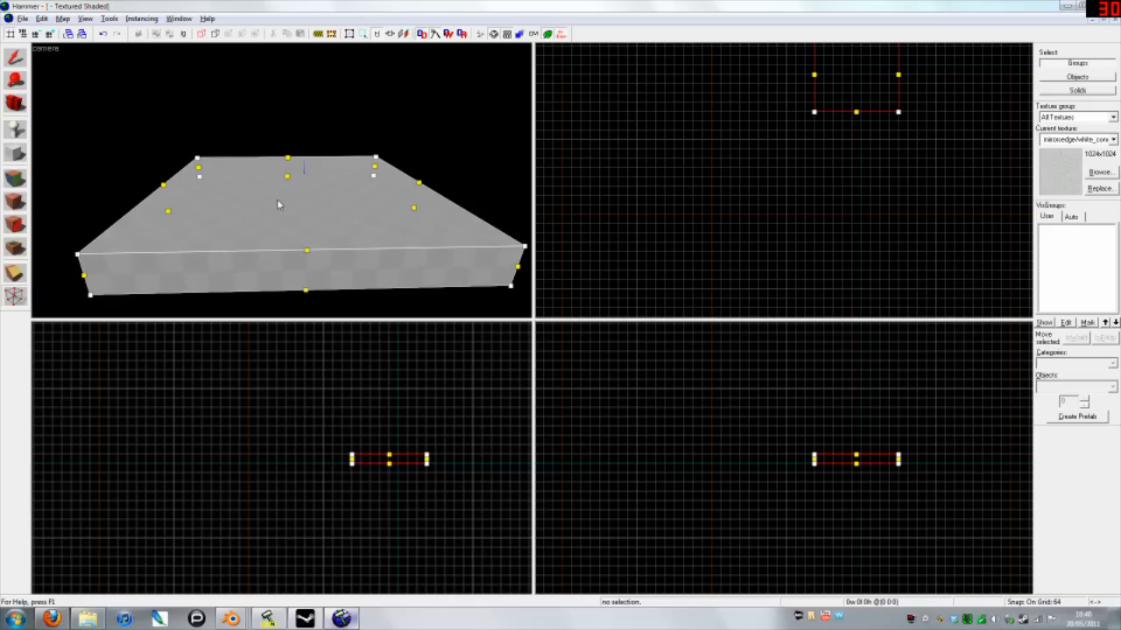
pyautogui.moveTo(271, 195)
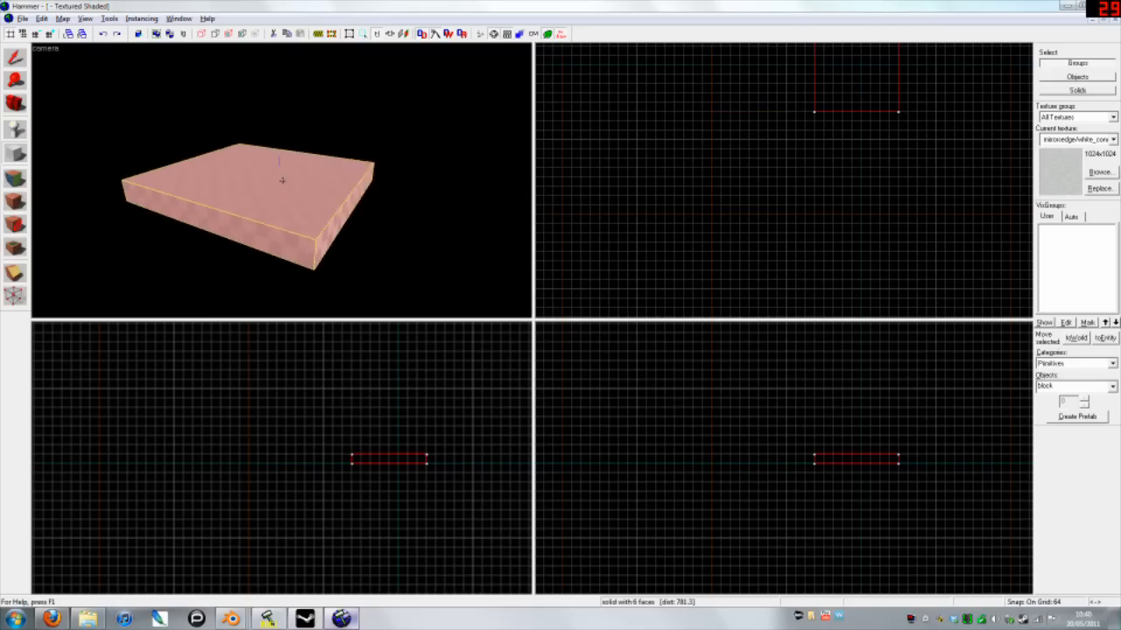
# Step: Shift-drag the selected slab in the Top view to make two copies in an L
pyautogui.click(421, 34)
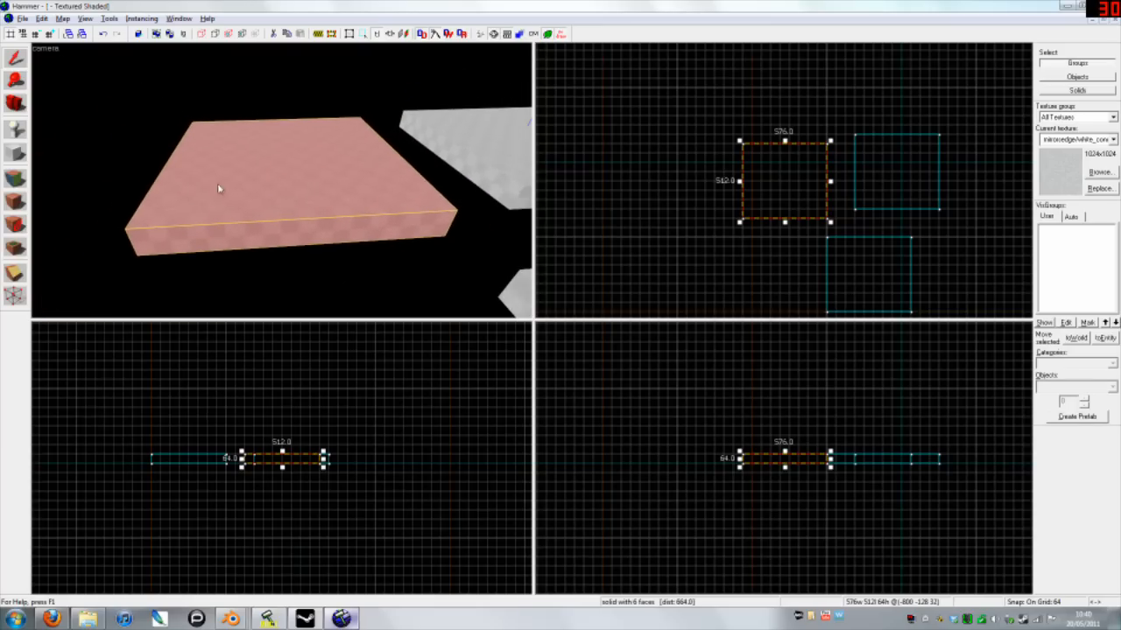
pyautogui.moveTo(331, 226)
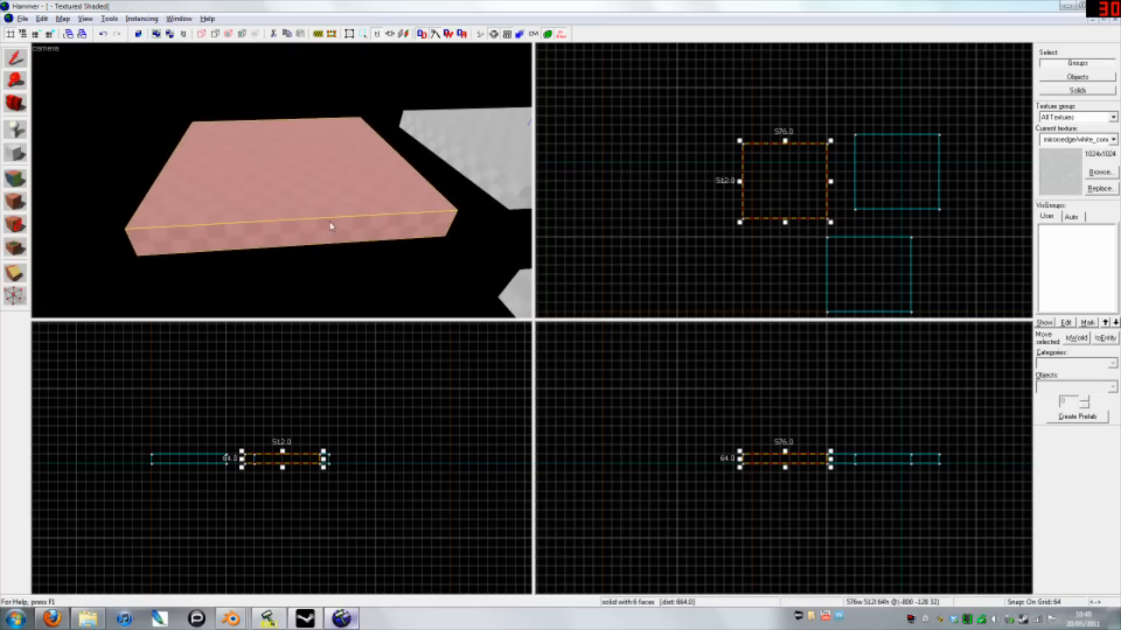
pyautogui.moveTo(429, 226)
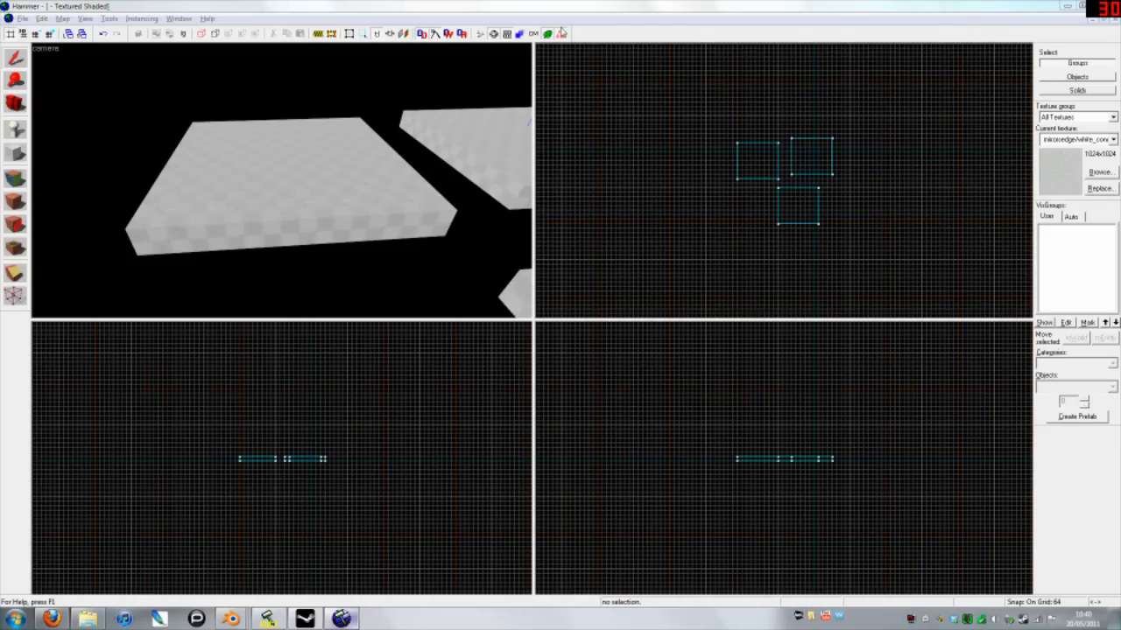
pyautogui.moveTo(519, 235)
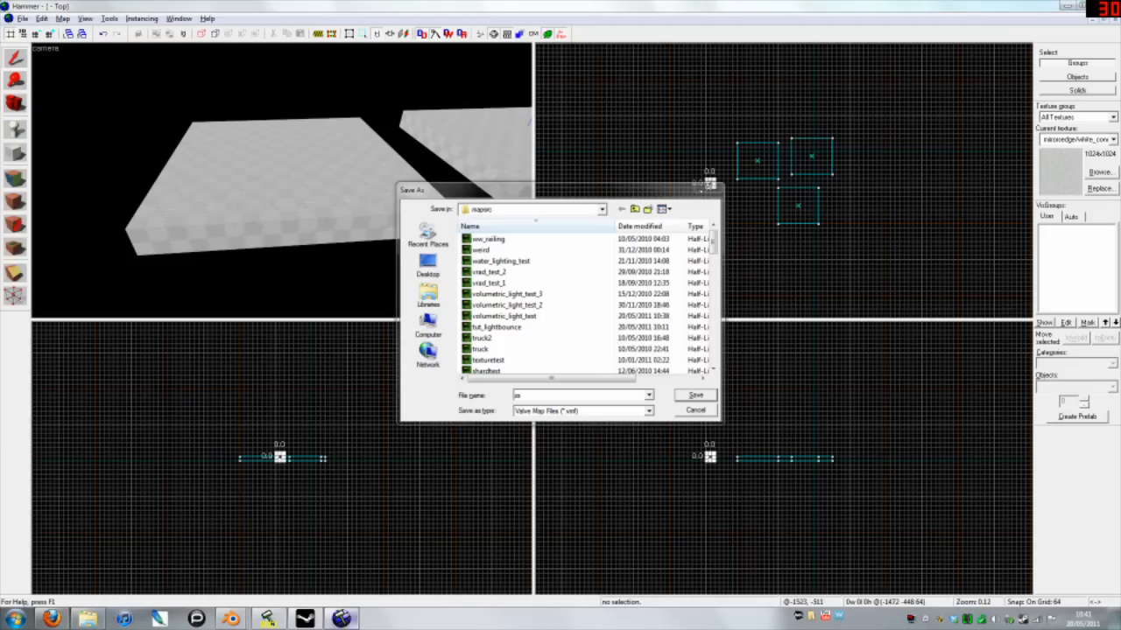
pyautogui.click(695, 395)
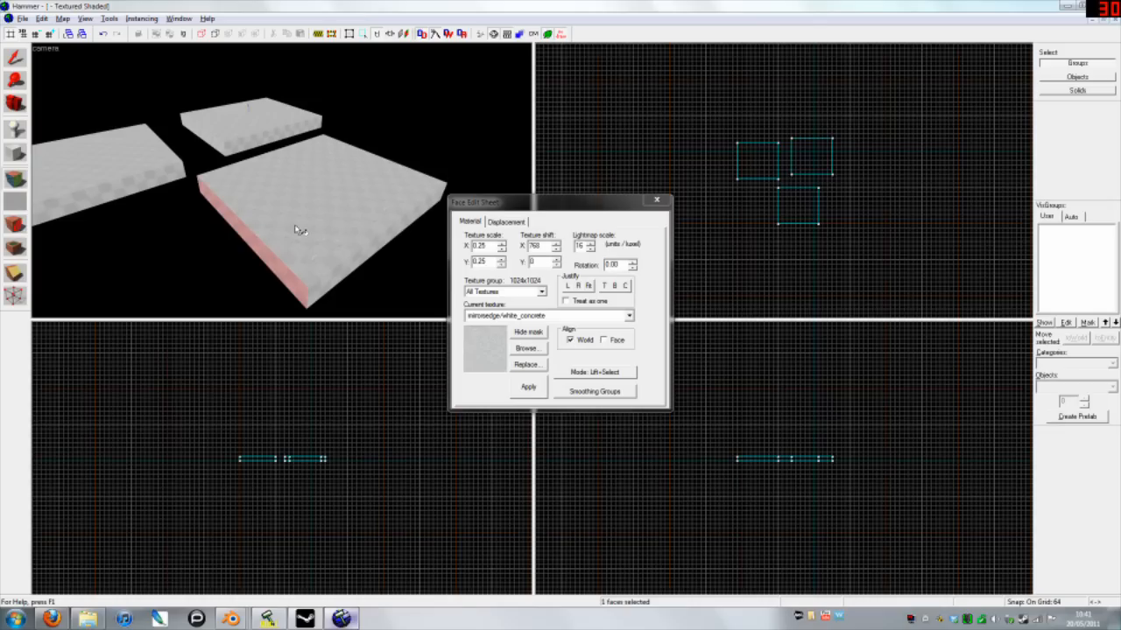
pyautogui.moveTo(340, 193)
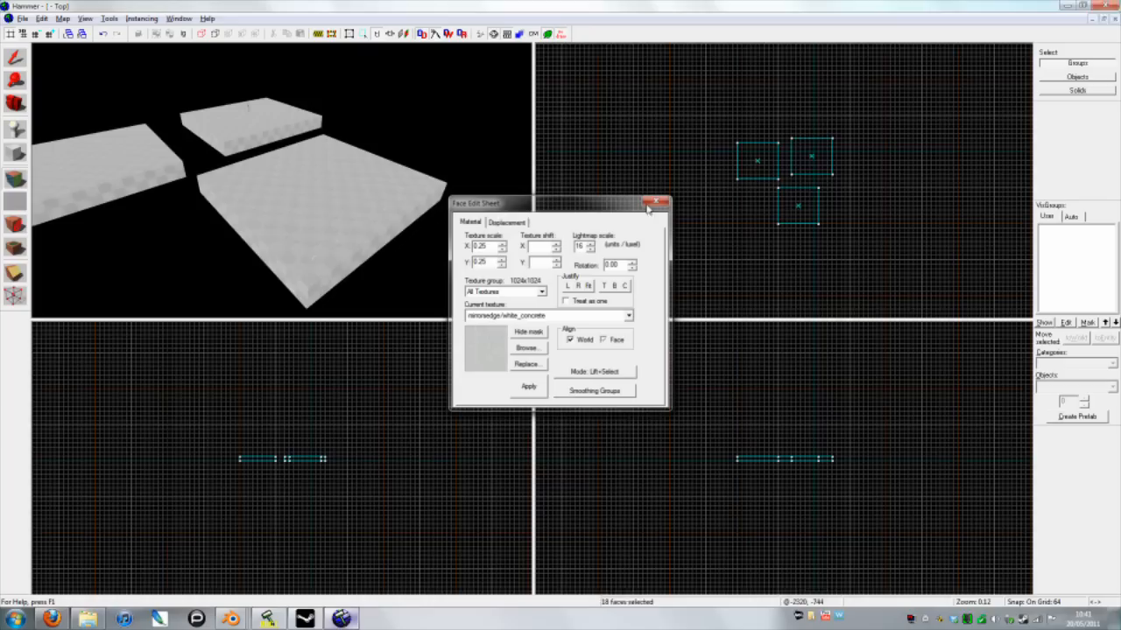
# Step: Close the Face Edit Sheet after shifting the texture on all 18 slab faces
pyautogui.click(655, 202)
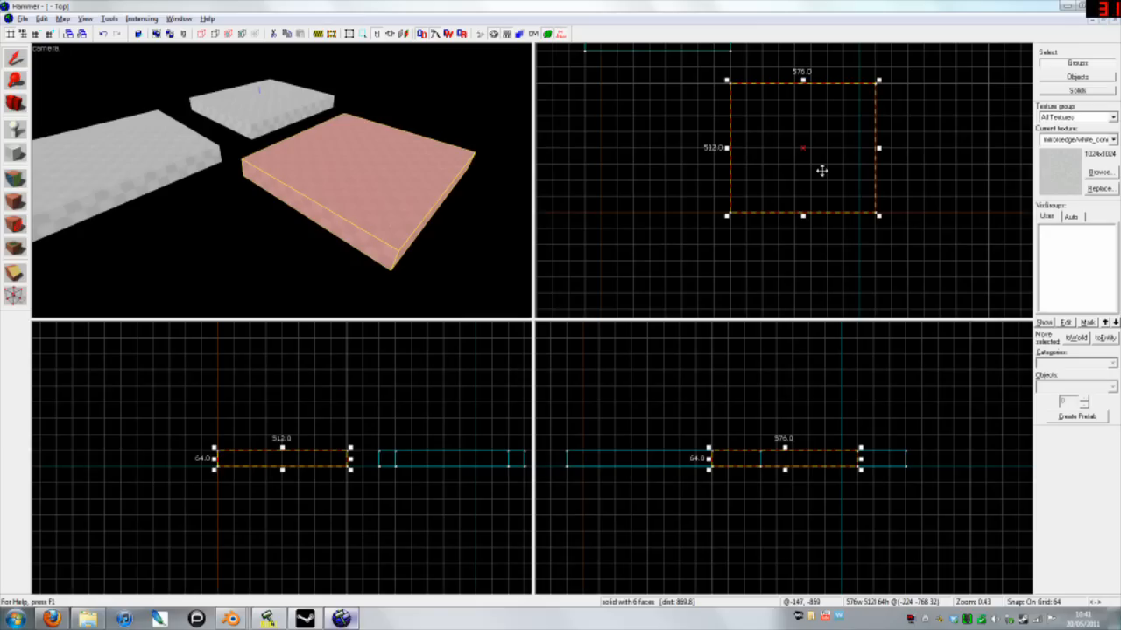
# Step: Drag a diagonal clip line across the square slab in the Top view
pyautogui.moveTo(715, 261); pyautogui.dragTo(880, 81)
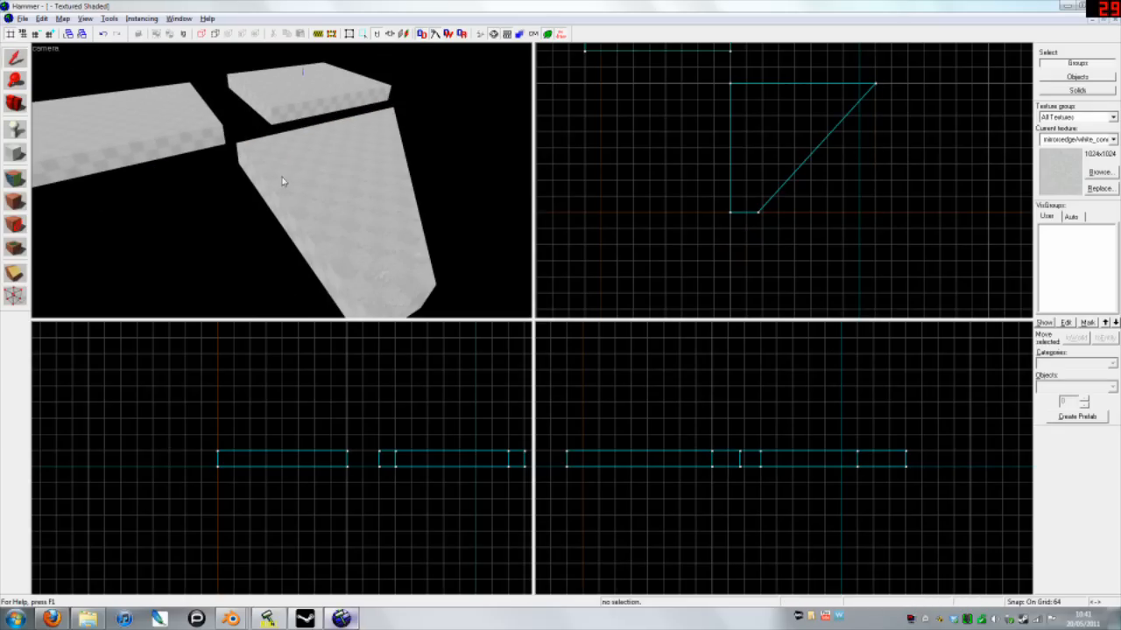
pyautogui.click(271, 171)
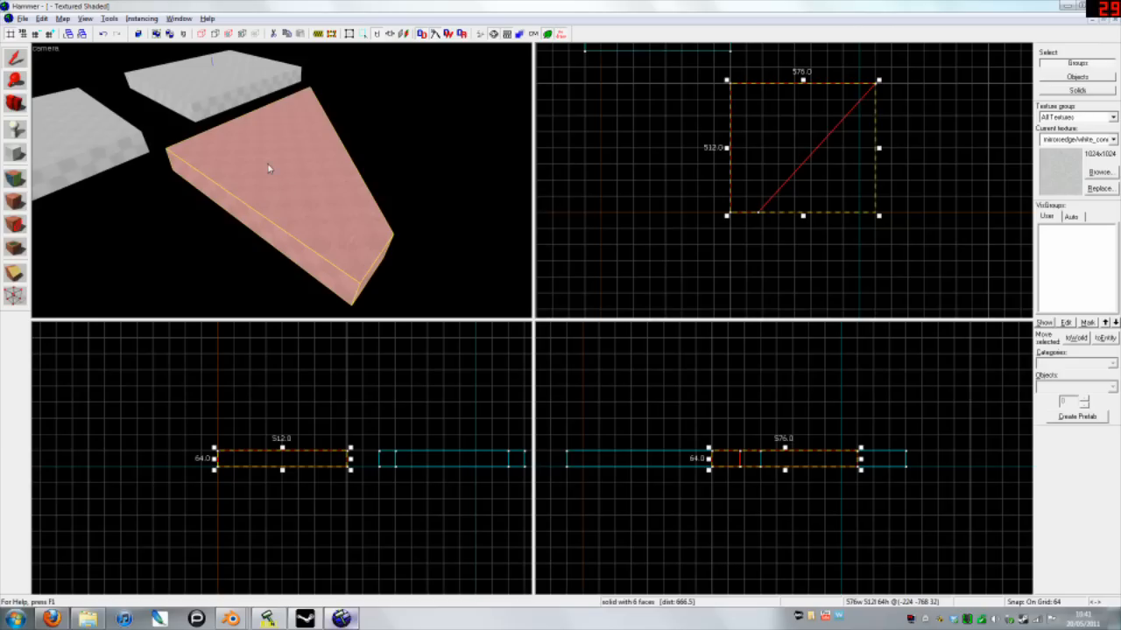
pyautogui.moveTo(429, 202)
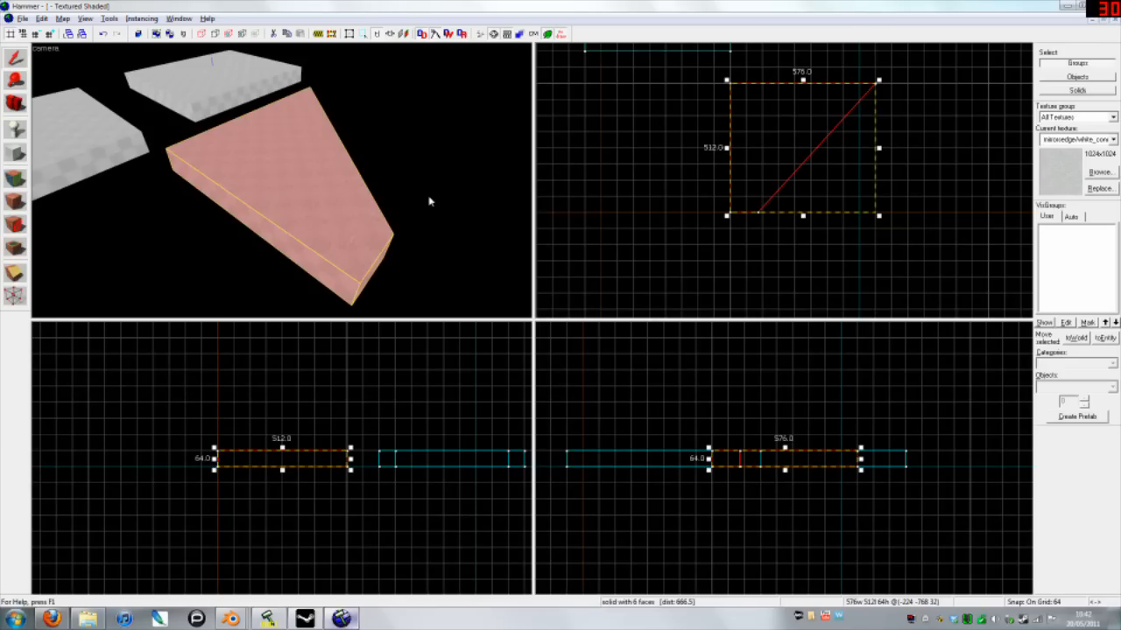
pyautogui.moveTo(791, 151)
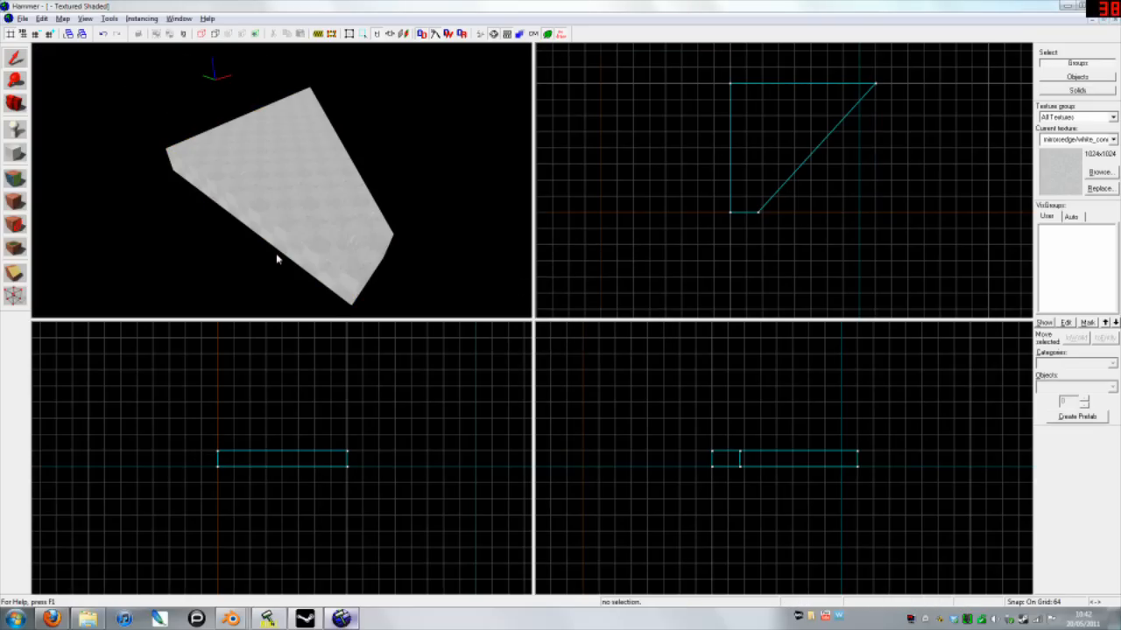
pyautogui.moveTo(456, 237)
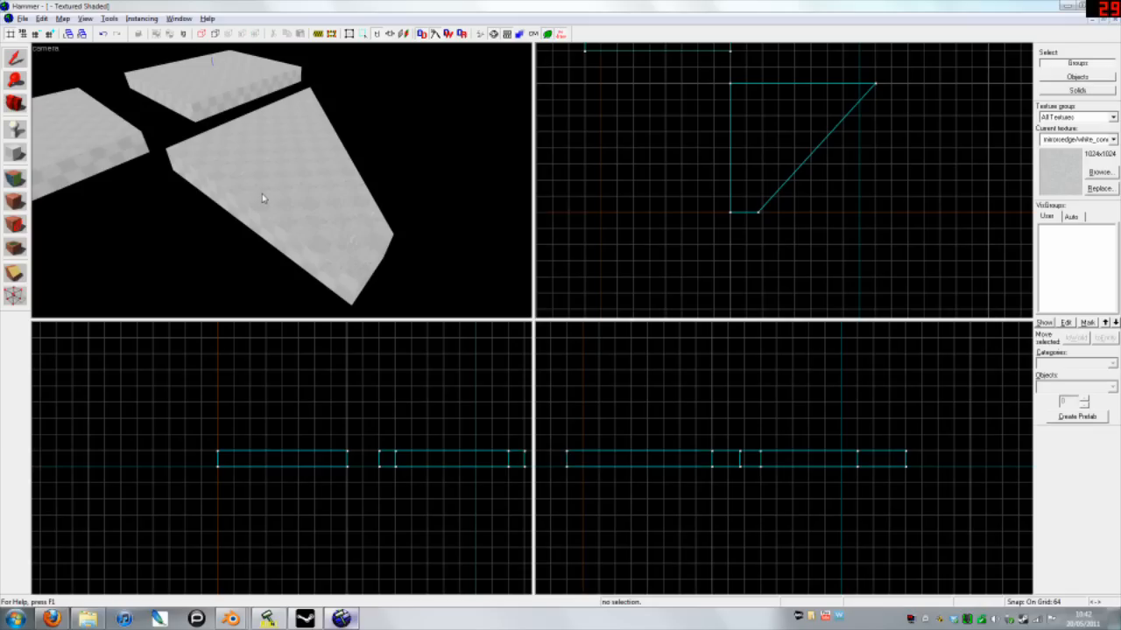
pyautogui.click(280, 184)
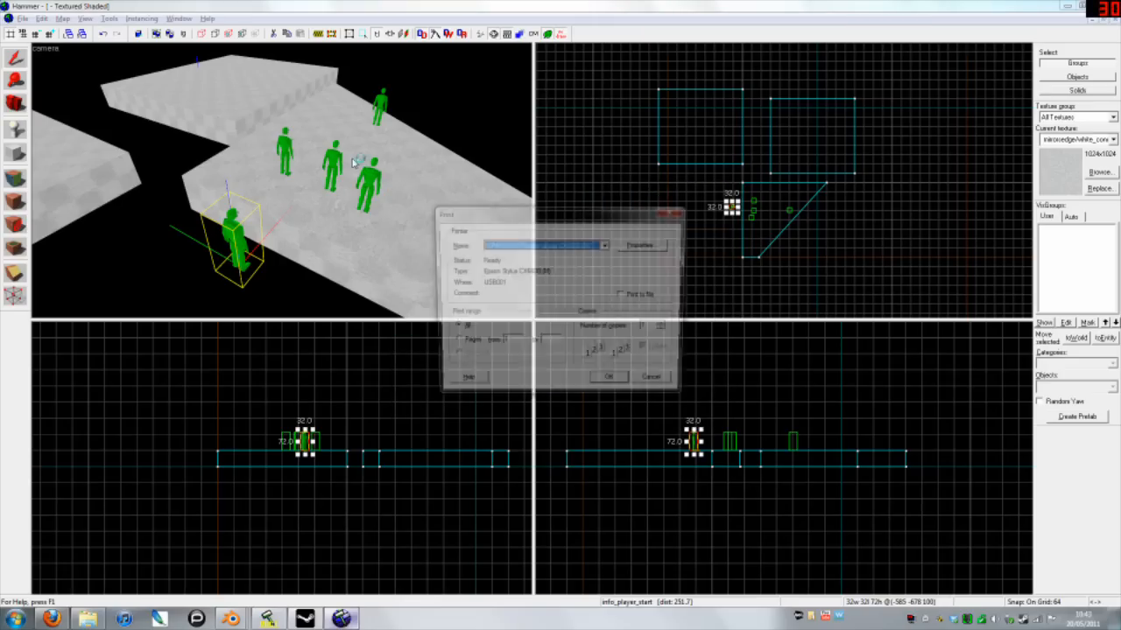
# Step: Close the printer Properties and Print dialogs, then dismiss the no-errors problem check
pyautogui.click(640, 244)
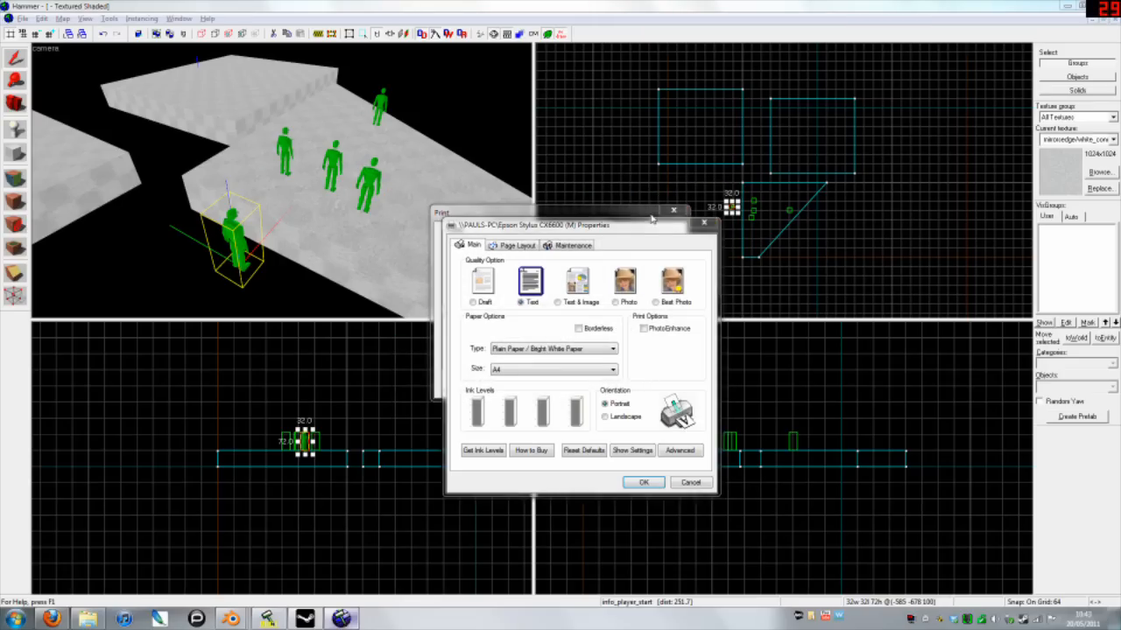
pyautogui.click(673, 210)
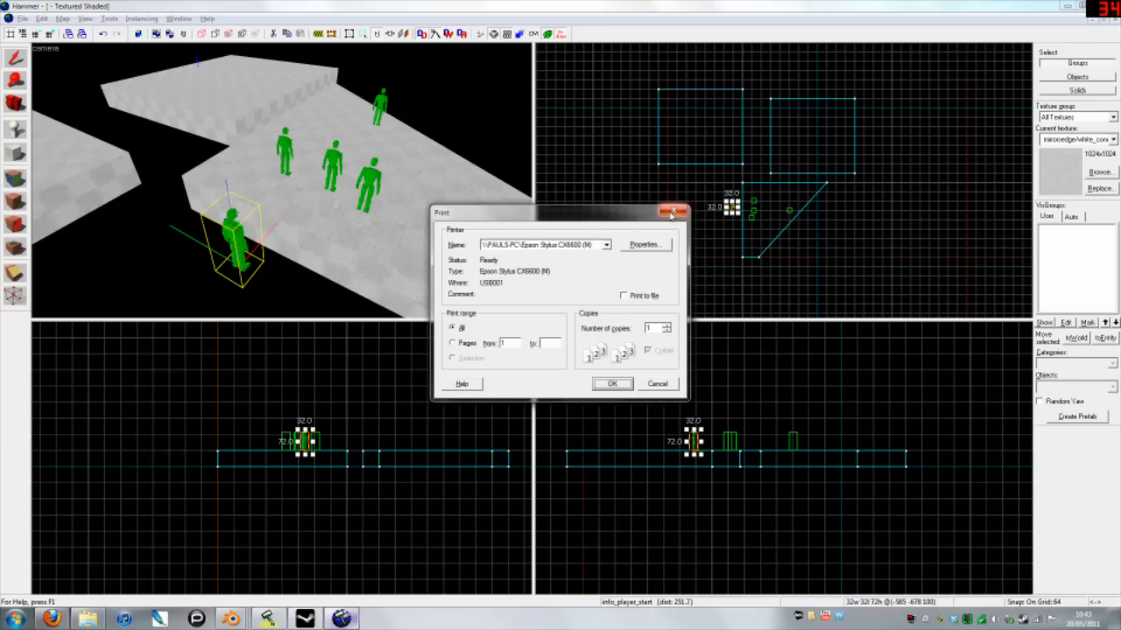
pyautogui.click(672, 212)
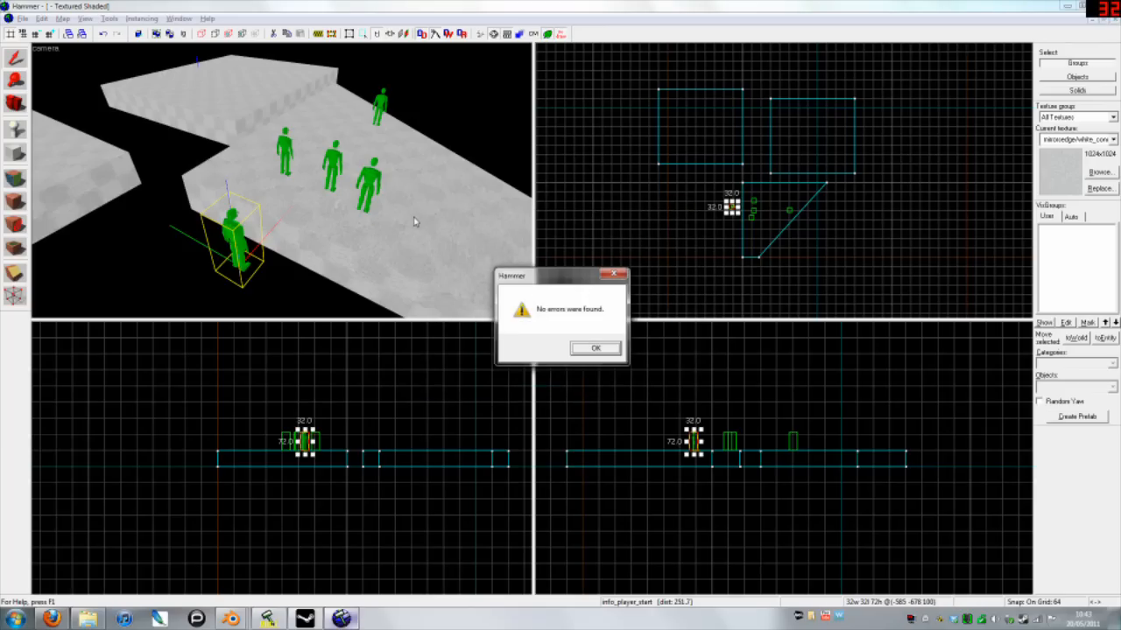
pyautogui.click(596, 347)
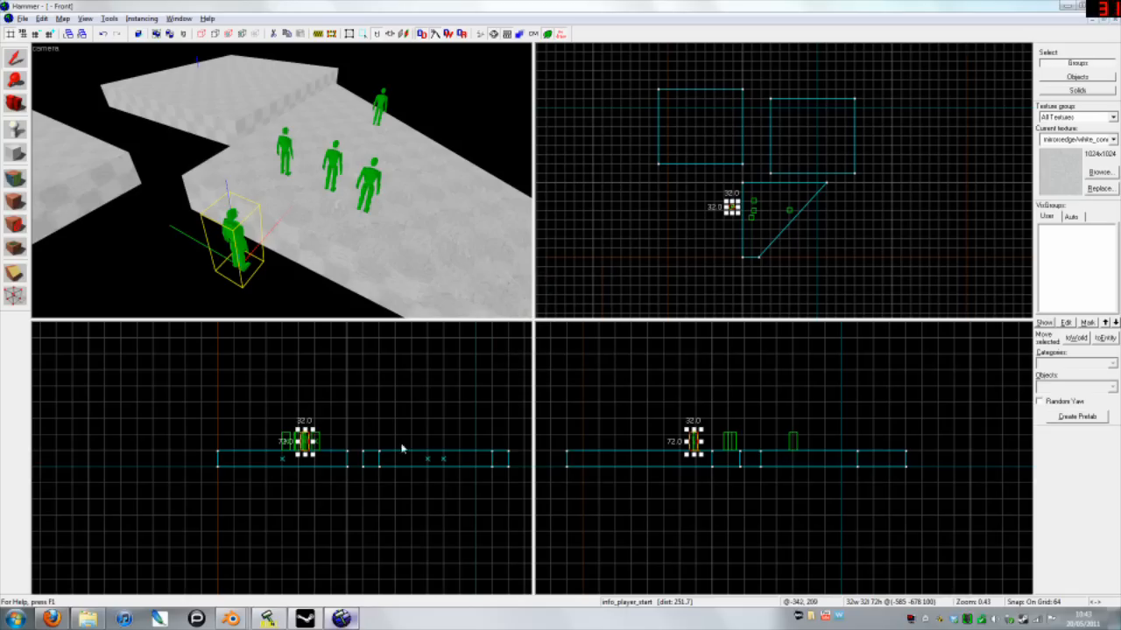
pyautogui.moveTo(399, 383)
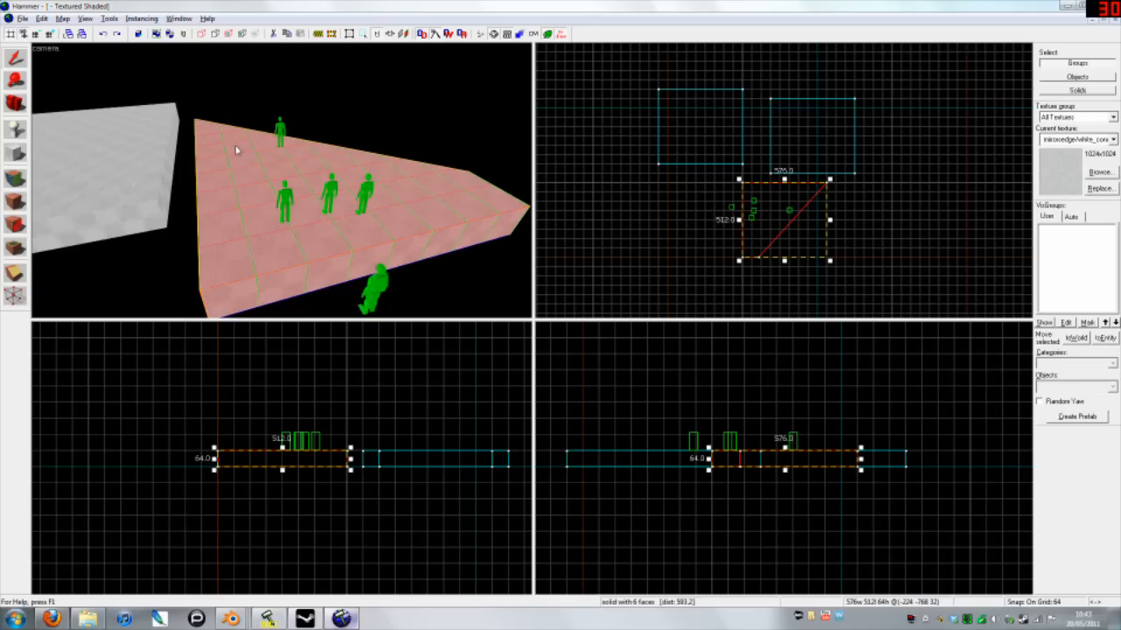
pyautogui.moveTo(452, 185)
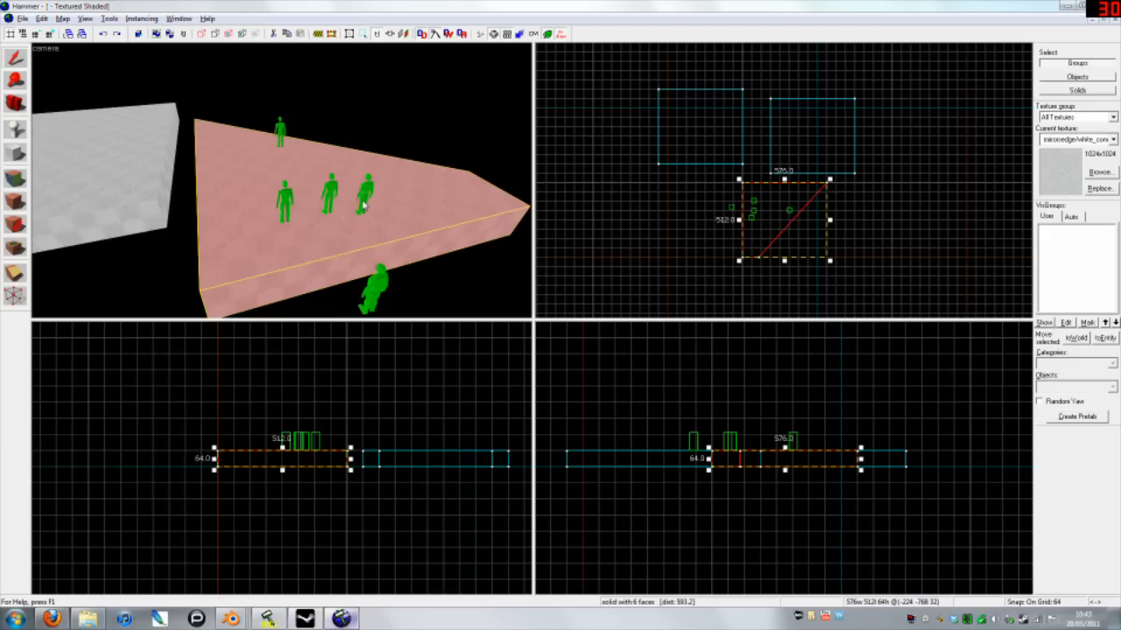
pyautogui.moveTo(350, 205)
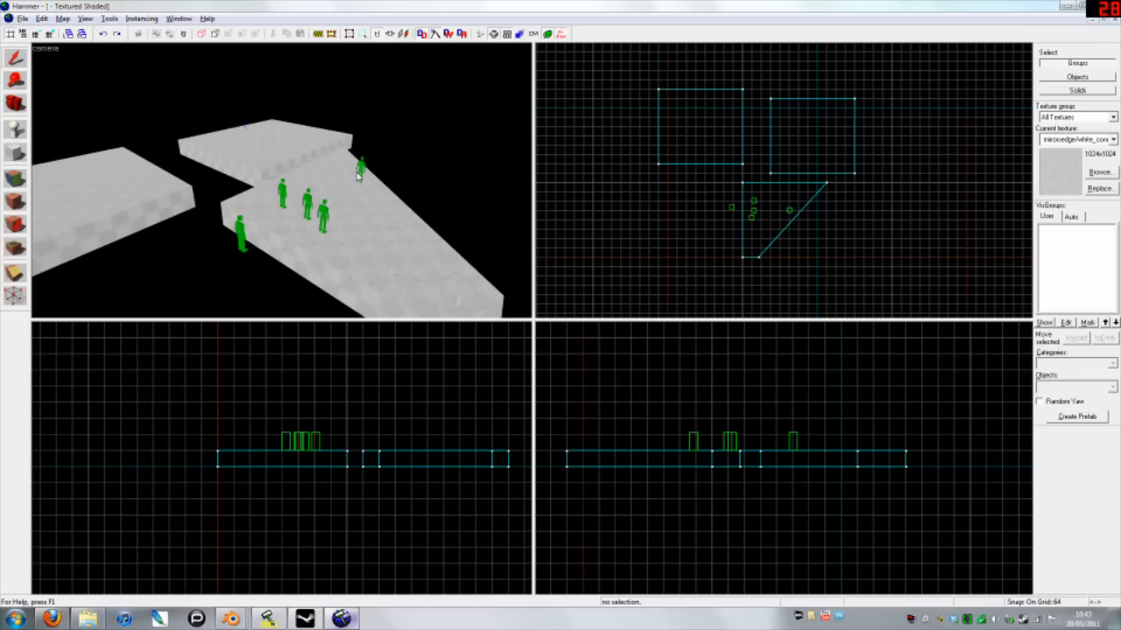
pyautogui.moveTo(380, 243)
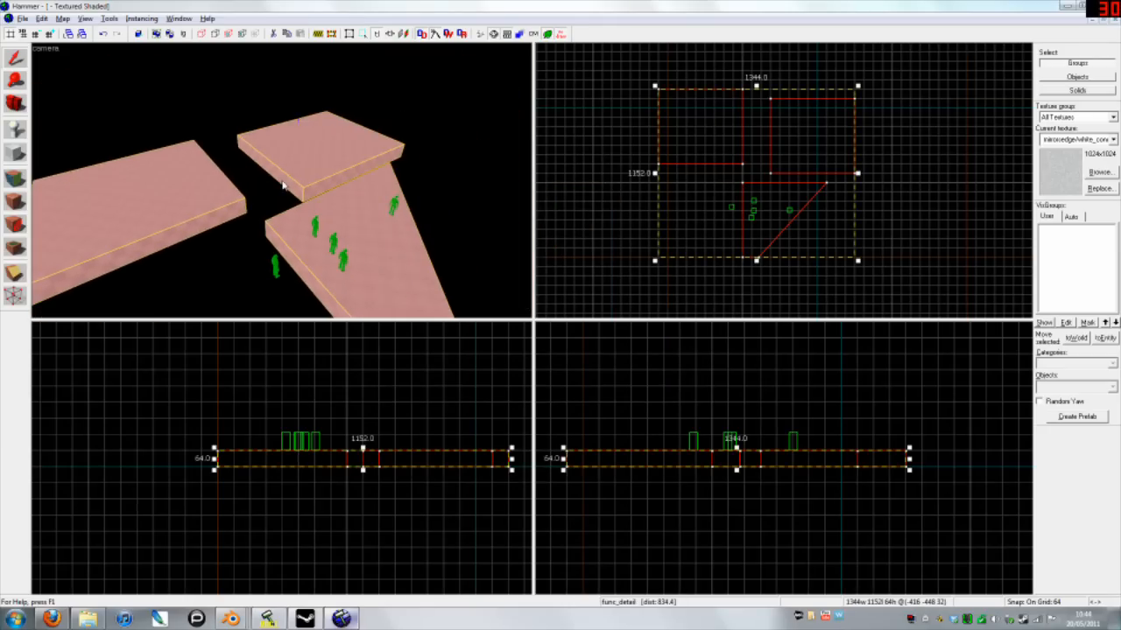
pyautogui.moveTo(285, 228)
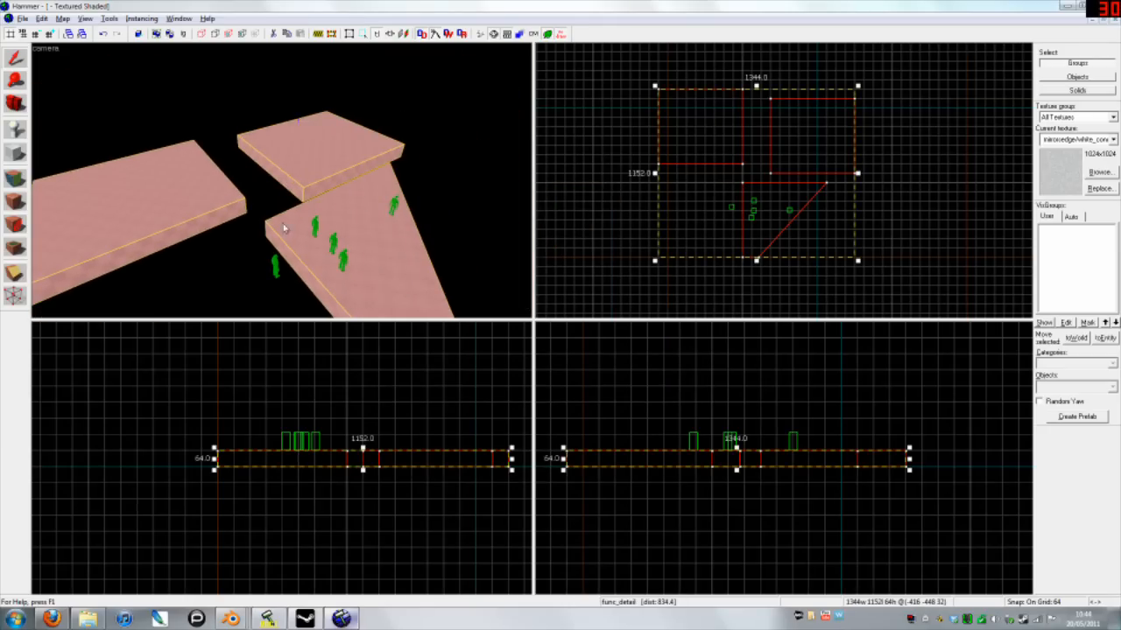
pyautogui.moveTo(330, 165)
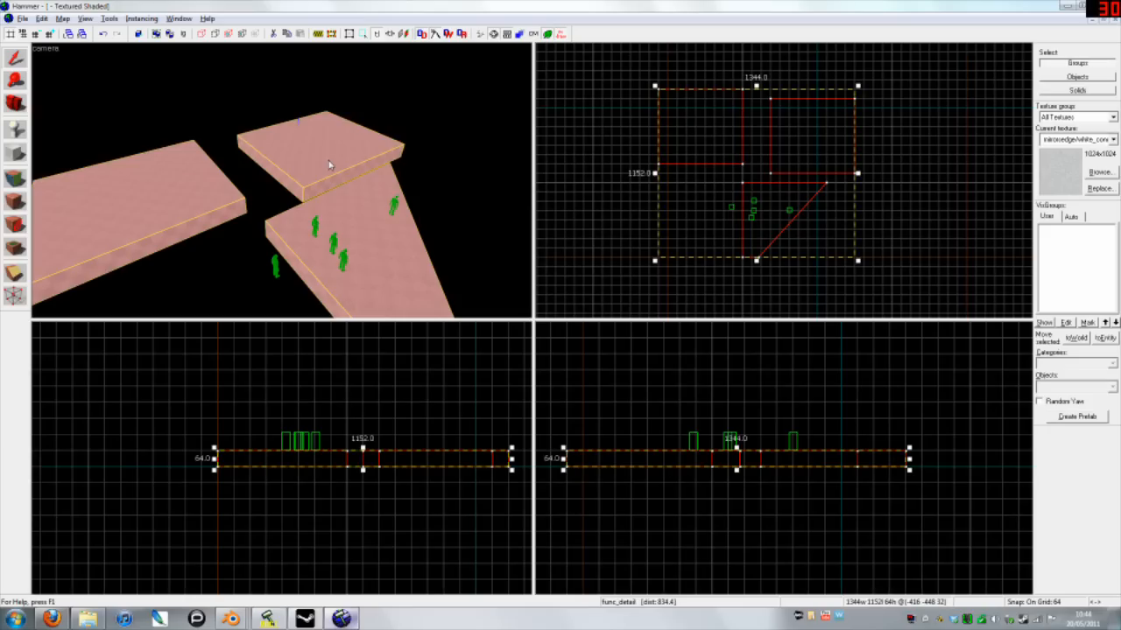
pyautogui.moveTo(339, 179)
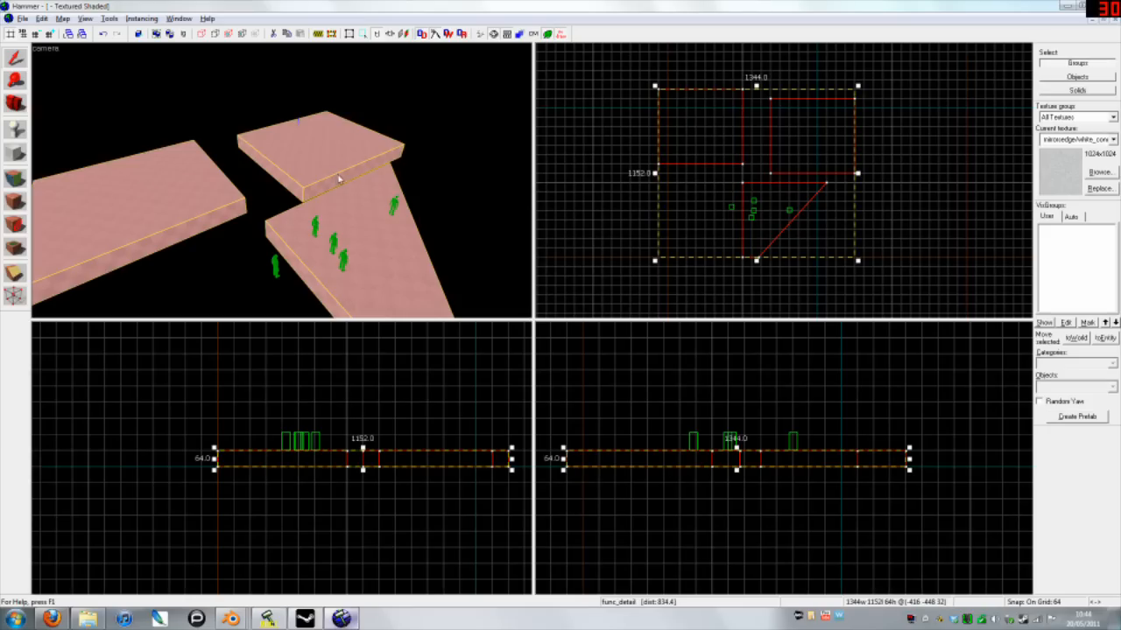